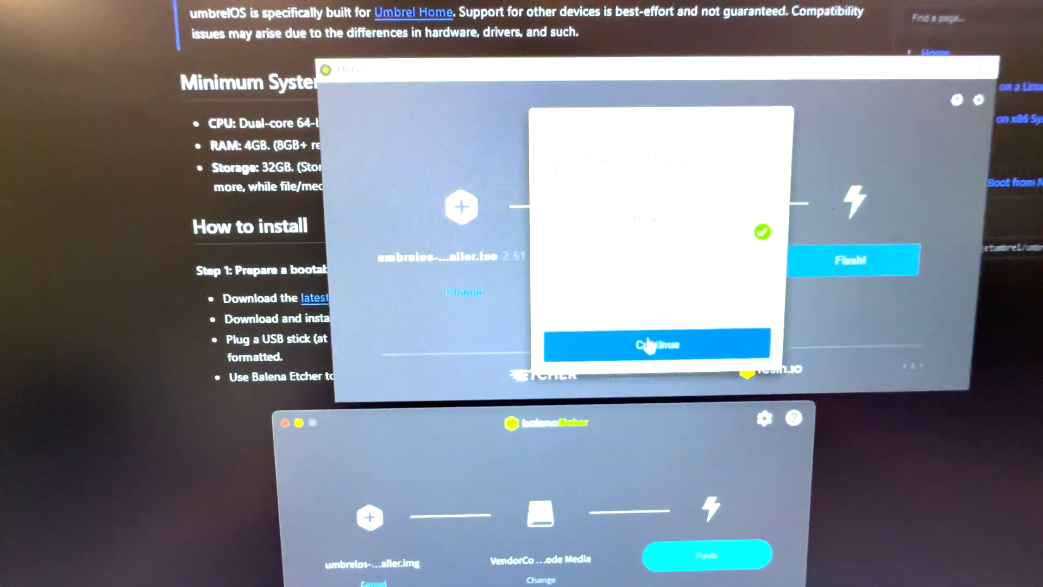
# Step: Dismiss balenaEtcher's success notice for the flashed umbrelOS installer USB
pyautogui.click(655, 344)
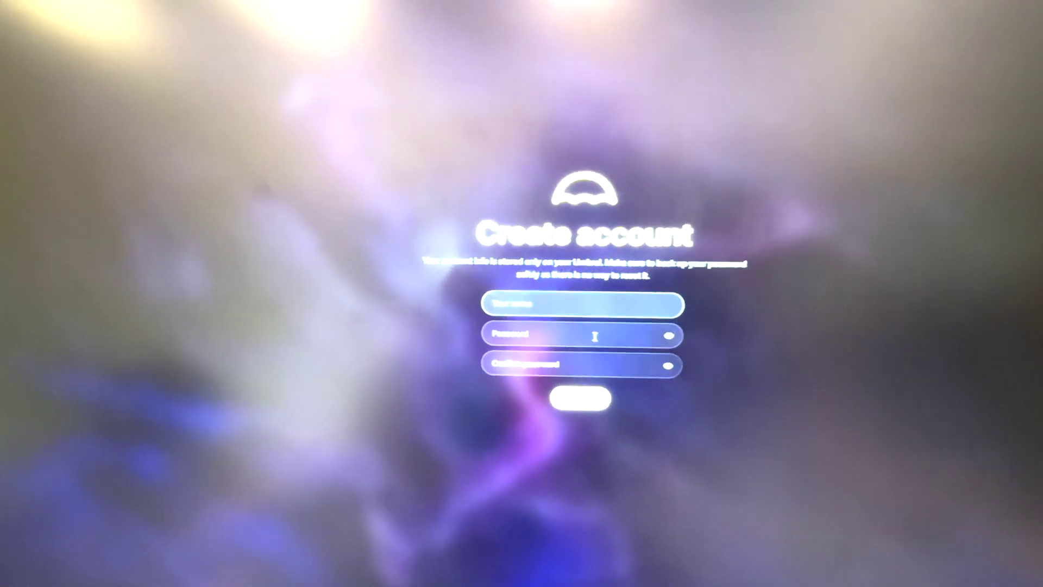
# Step: Submit the filled-in name and password to create the umbrelOS account
pyautogui.click(588, 406)
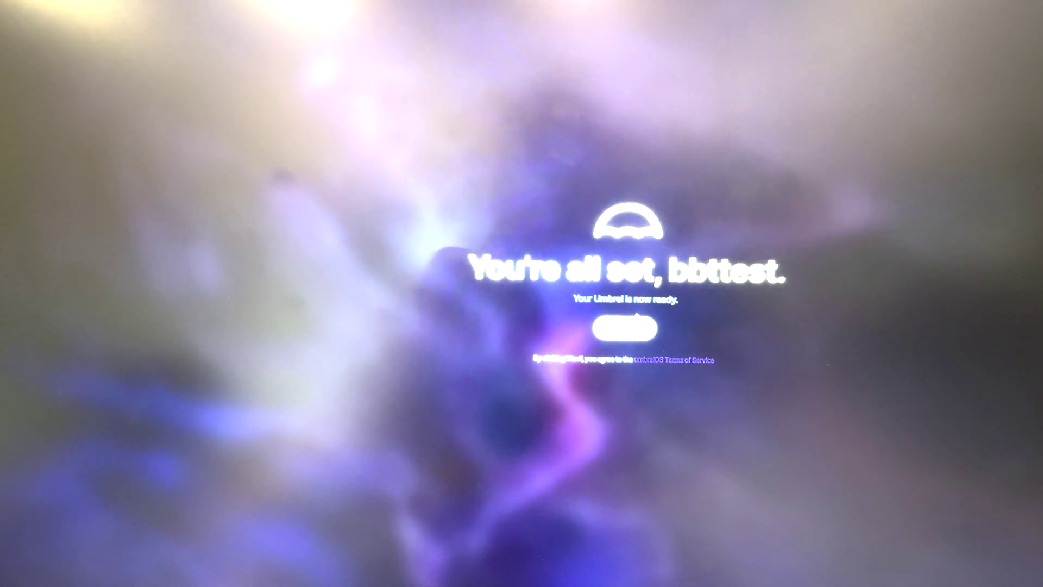